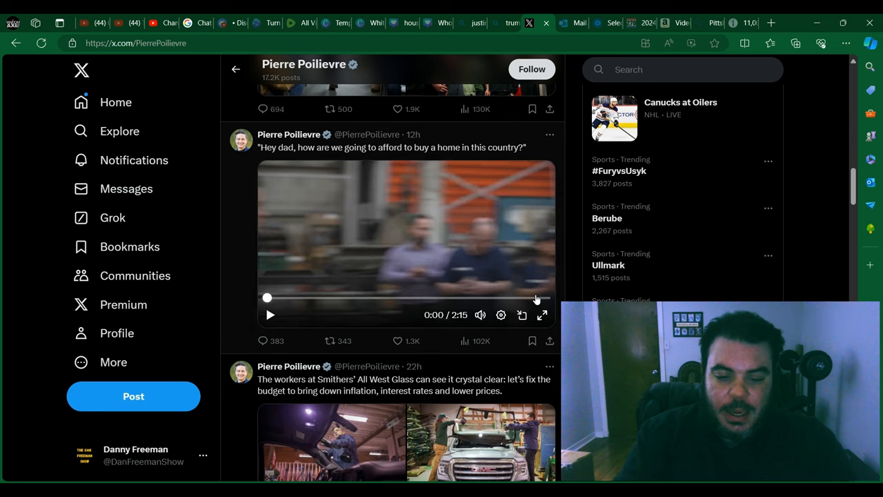
{"action": "mouse_move", "coordinate": [434, 223]}
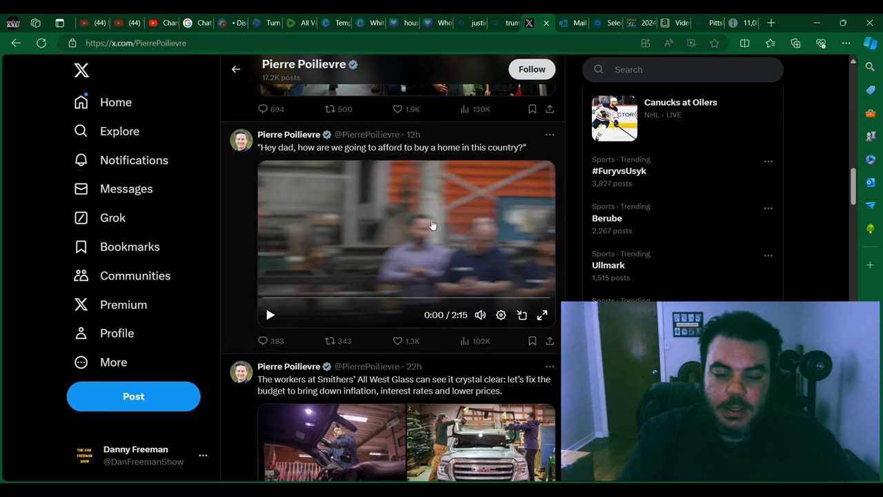
{"action": "mouse_move", "coordinate": [461, 243]}
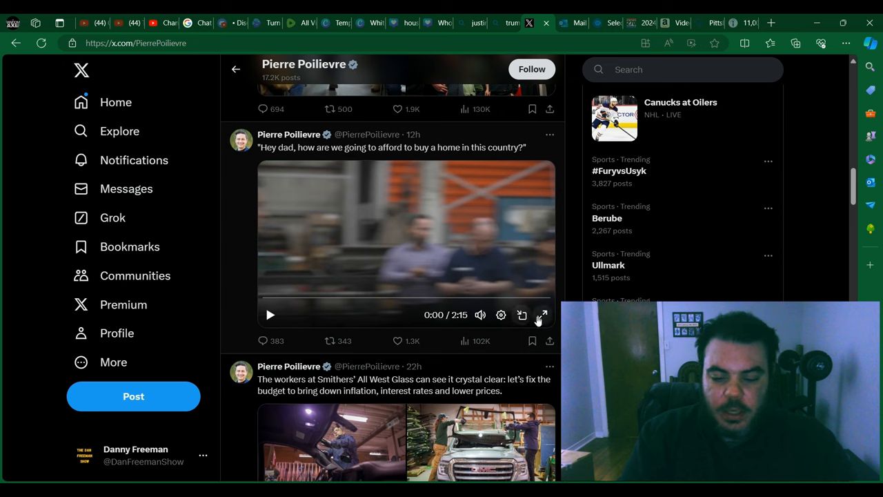
{"action": "mouse_move", "coordinate": [543, 314]}
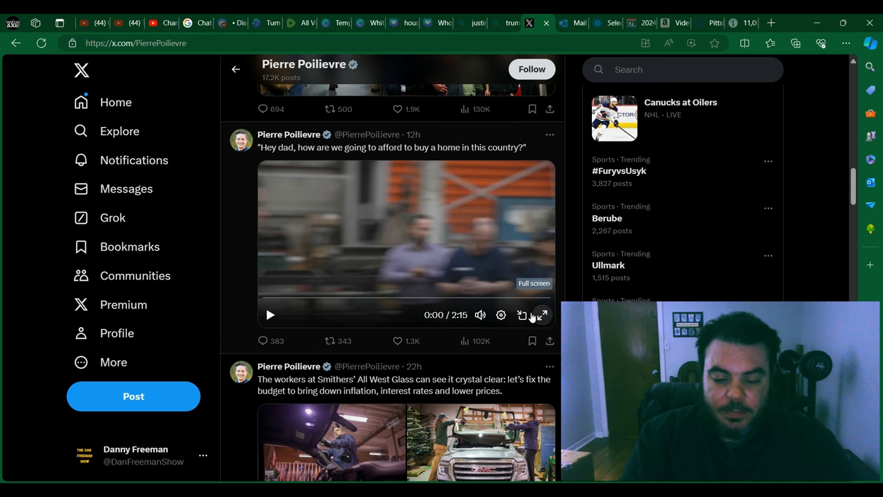
Step: Play Poilievre's housing video from the start past the $400K home price graphic
{"action": "left_click", "coordinate": [271, 315]}
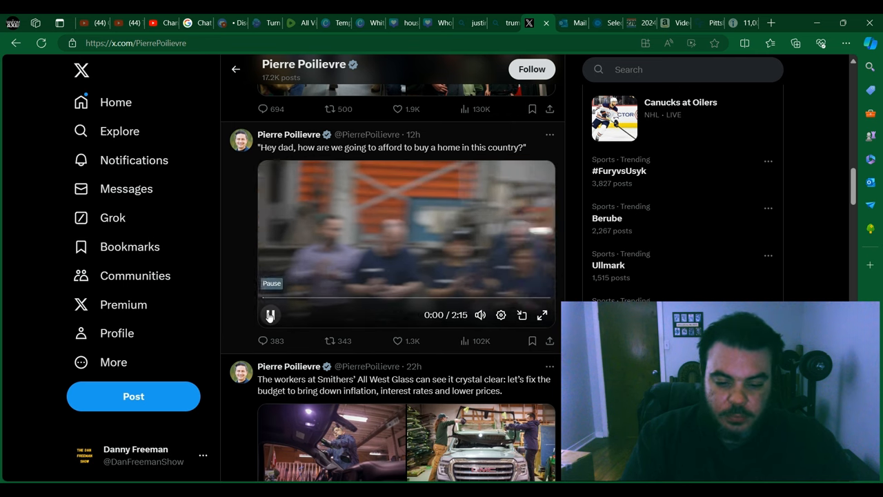
{"action": "left_click", "coordinate": [270, 315]}
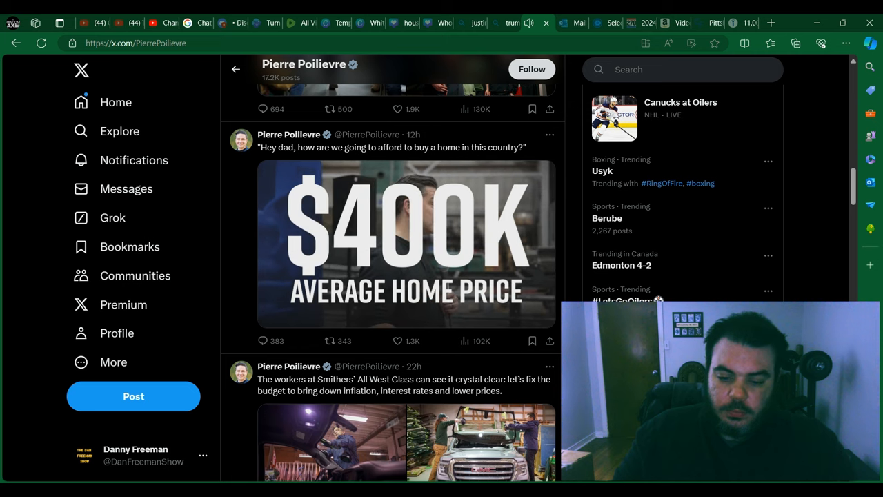
{"action": "left_click", "coordinate": [405, 243]}
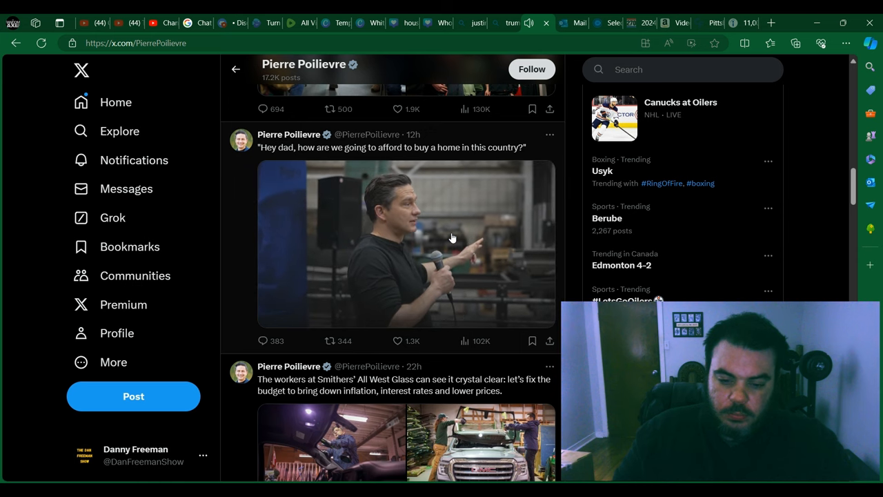
{"action": "left_click", "coordinate": [406, 242]}
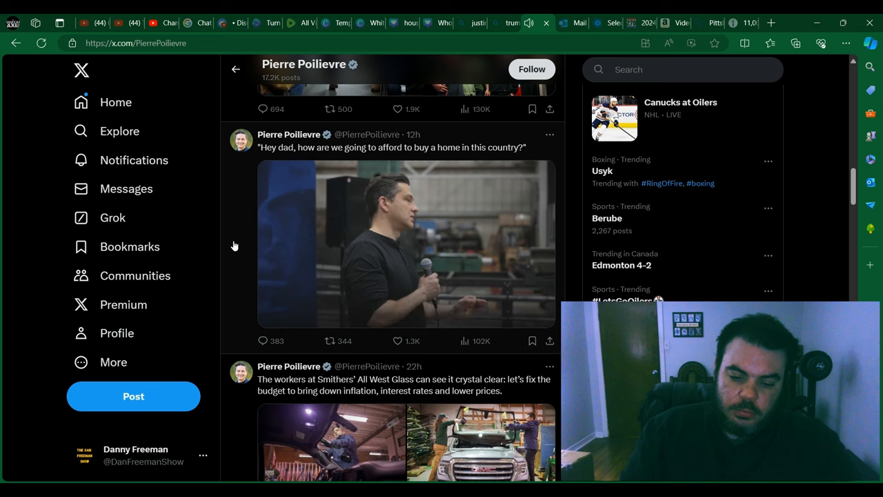
Step: Pause the video at 1:43, resume it, and leave it paused at 2:09 of 2:15
{"action": "left_click", "coordinate": [405, 243]}
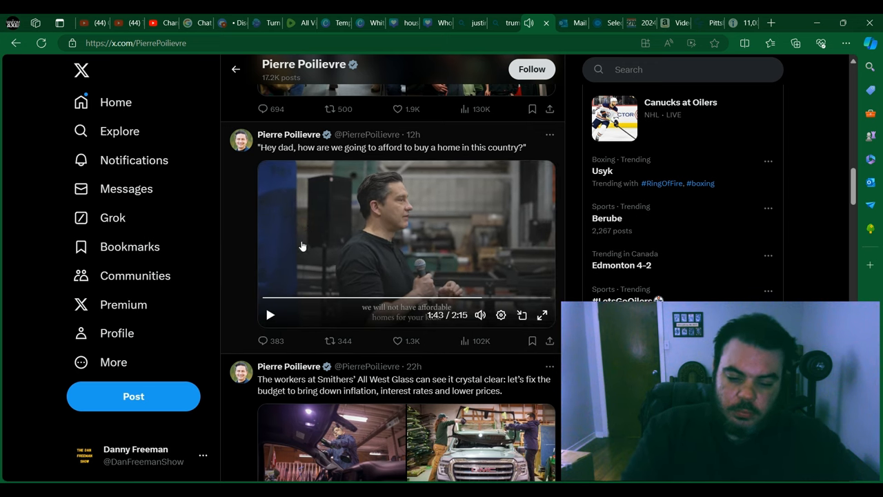
{"action": "left_click", "coordinate": [270, 315]}
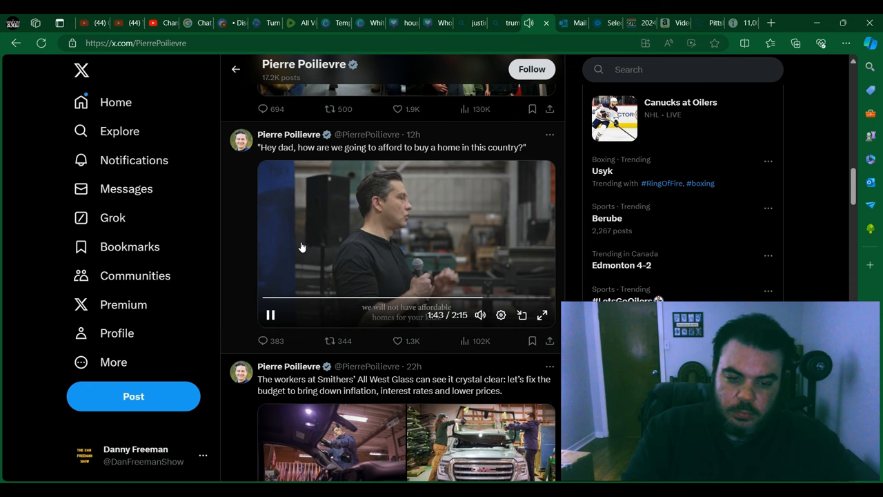
{"action": "mouse_move", "coordinate": [224, 202]}
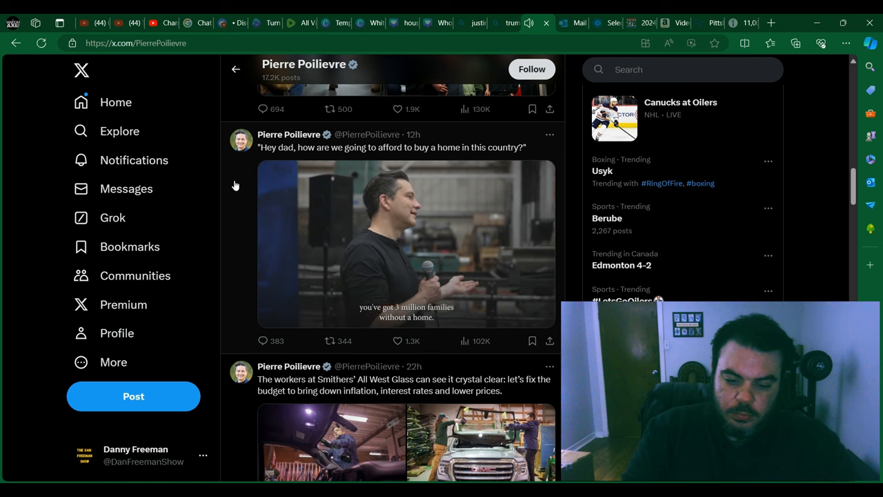
{"action": "left_click", "coordinate": [406, 241]}
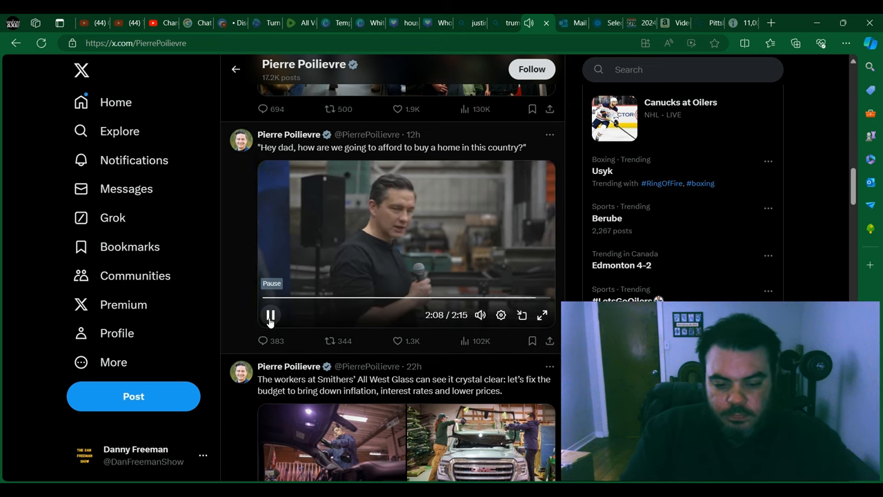
{"action": "left_click", "coordinate": [270, 315]}
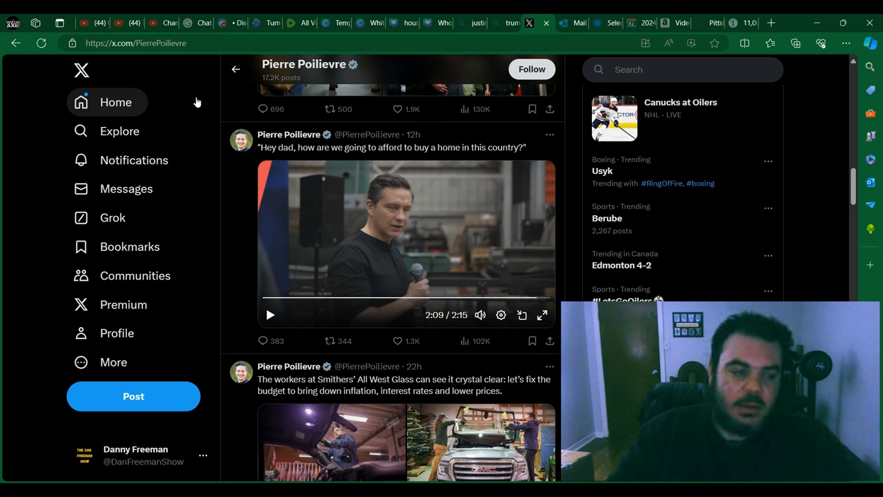
{"action": "mouse_move", "coordinate": [251, 188]}
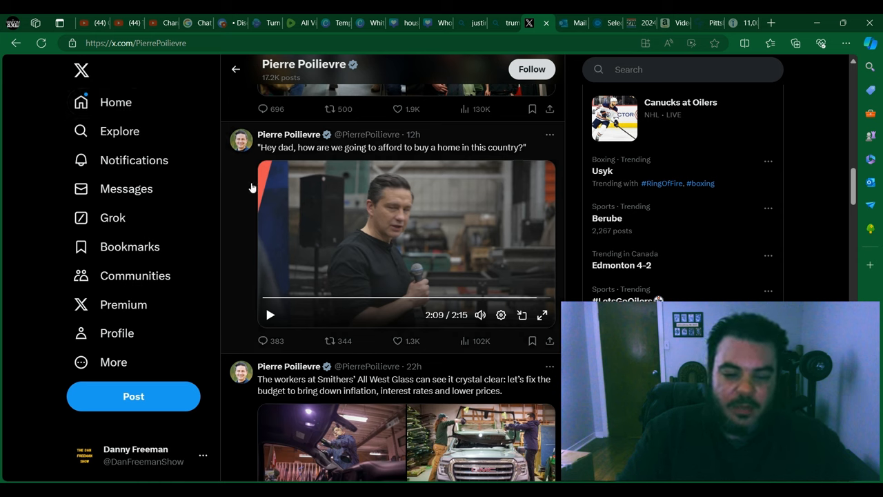
{"action": "mouse_move", "coordinate": [246, 198]}
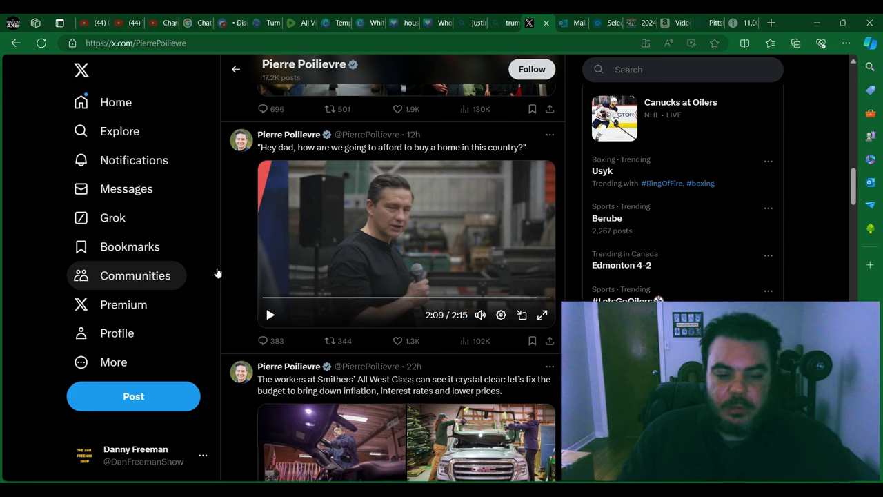
{"action": "mouse_move", "coordinate": [235, 185]}
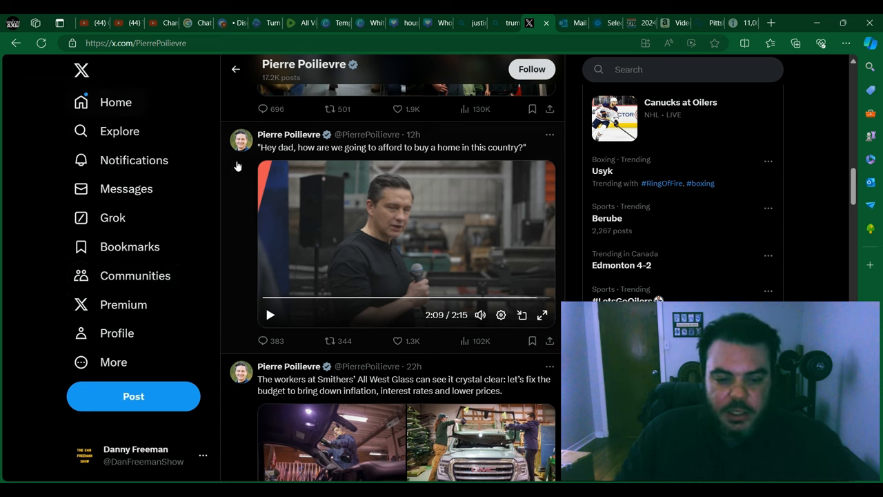
{"action": "mouse_move", "coordinate": [216, 182]}
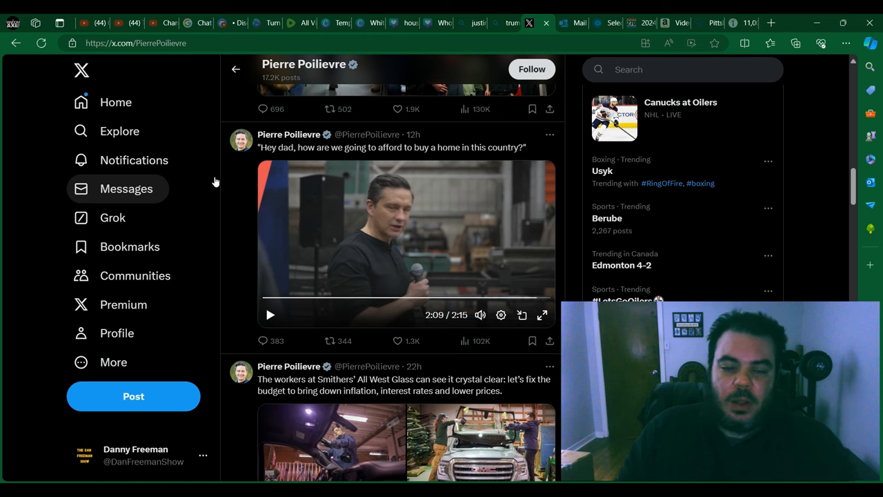
{"action": "mouse_move", "coordinate": [334, 272]}
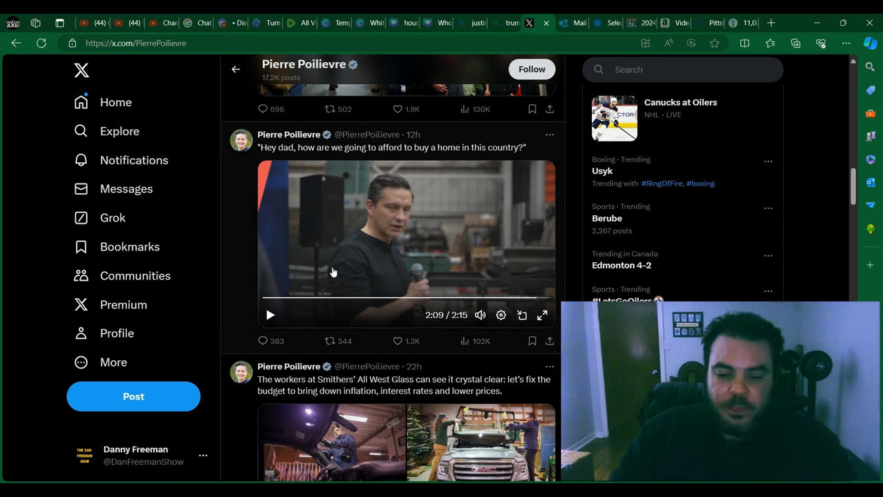
{"action": "mouse_move", "coordinate": [228, 298]}
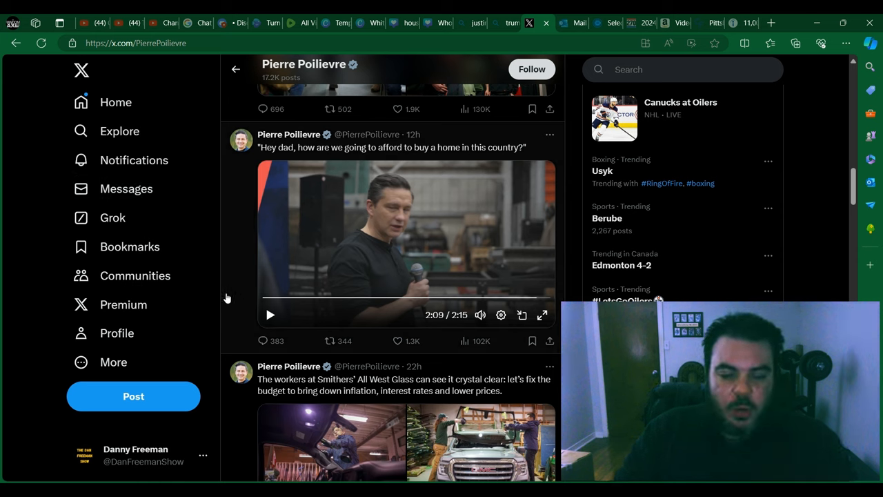